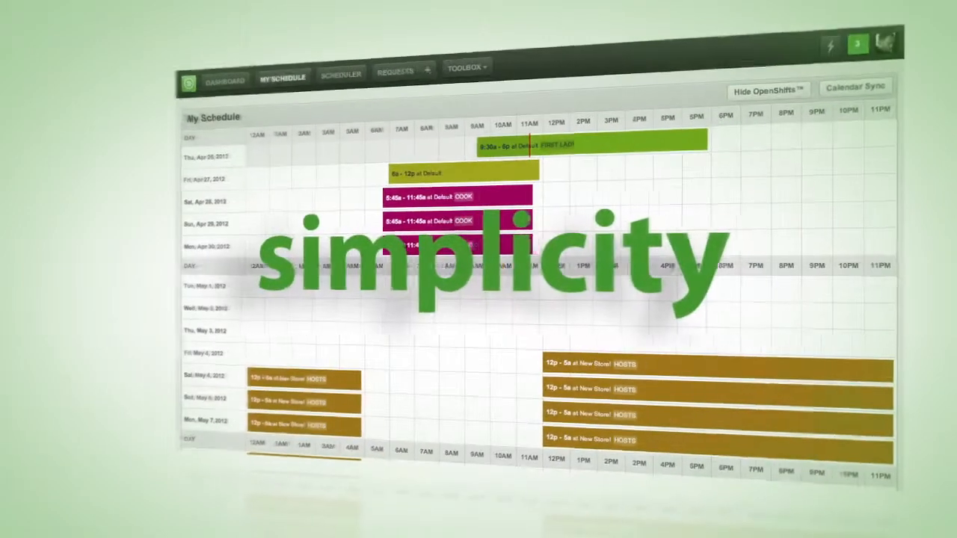
Save the Prom Center Busers 3p–10p shift and set Tue, Jun 12's position to Team Leaders.
click(332, 69)
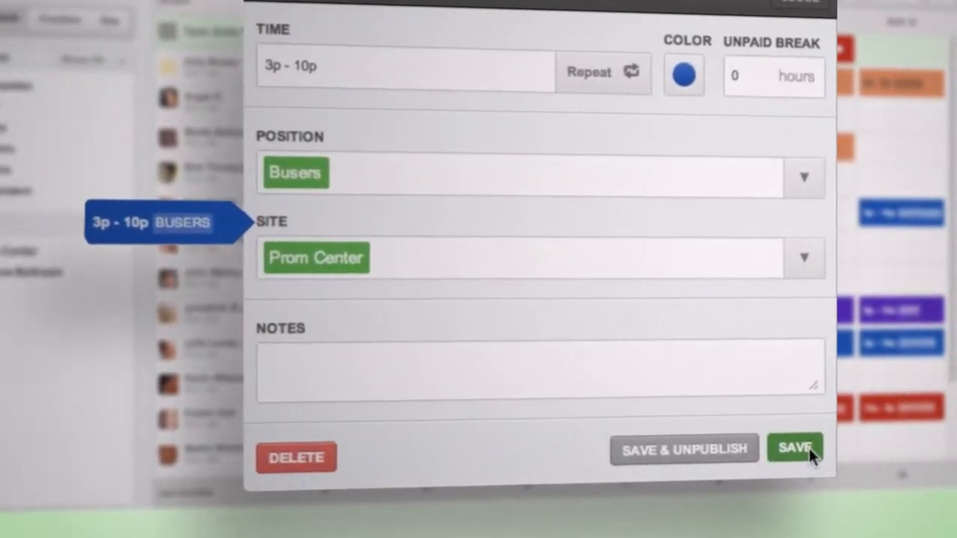
click(795, 448)
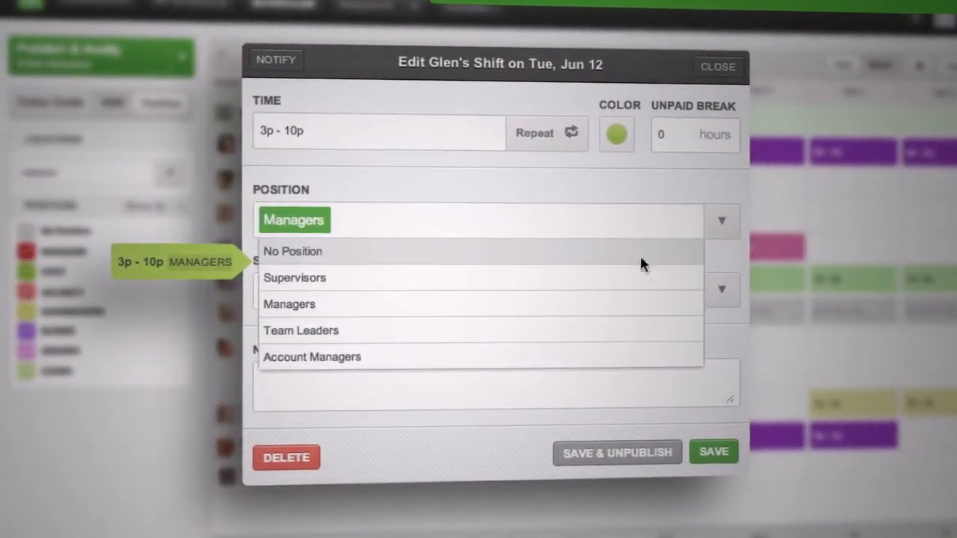
click(300, 330)
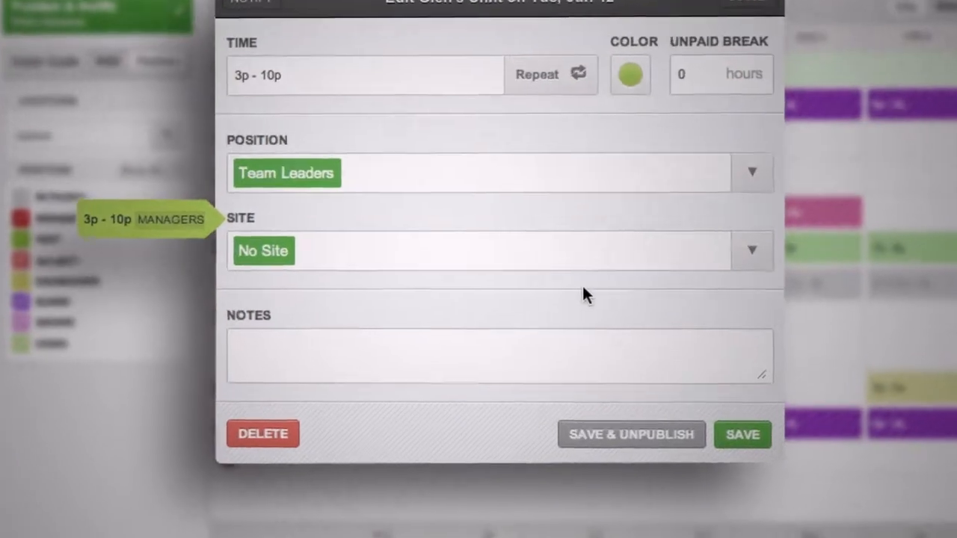
text(Staff)
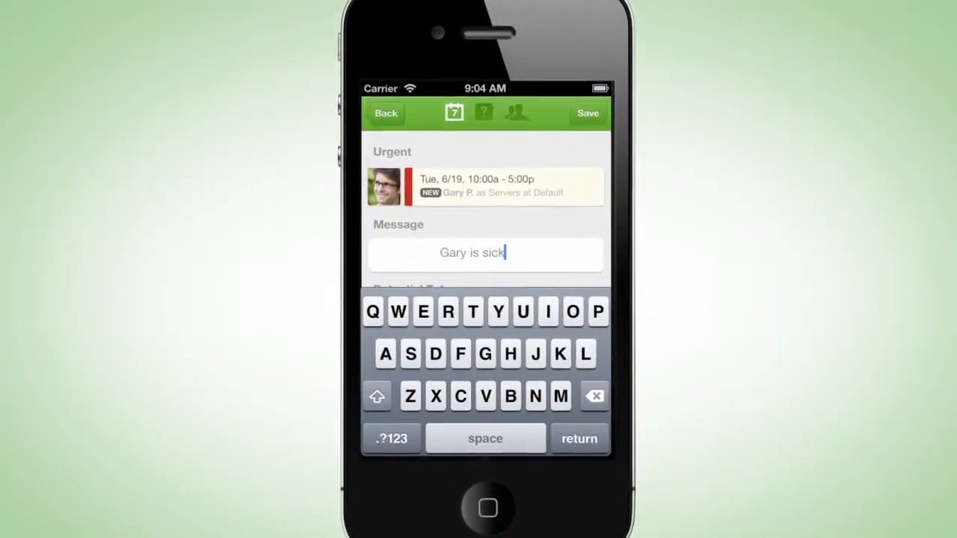
Extend the urgent message to read 'Gary is sick. Need replacement ASAP.'.
text(. Need replacement ASAP.)
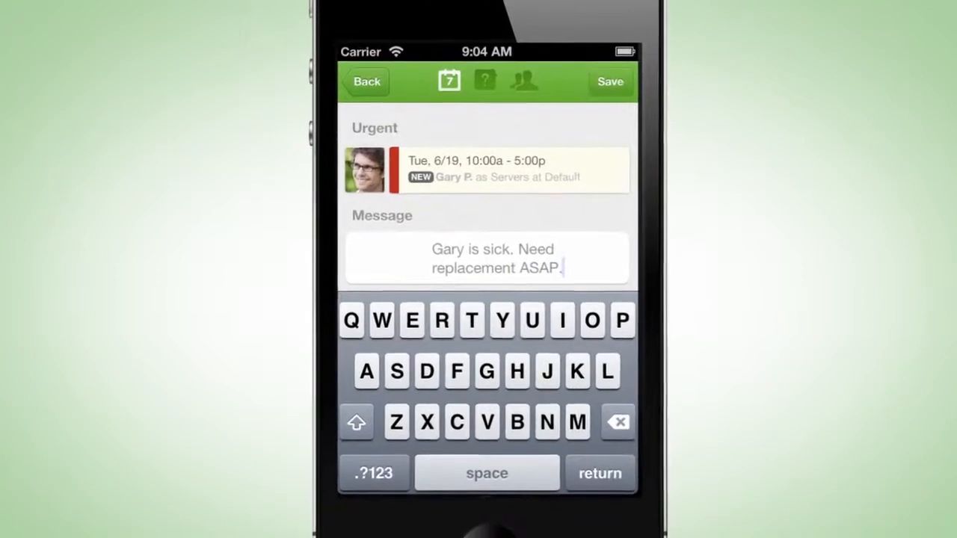